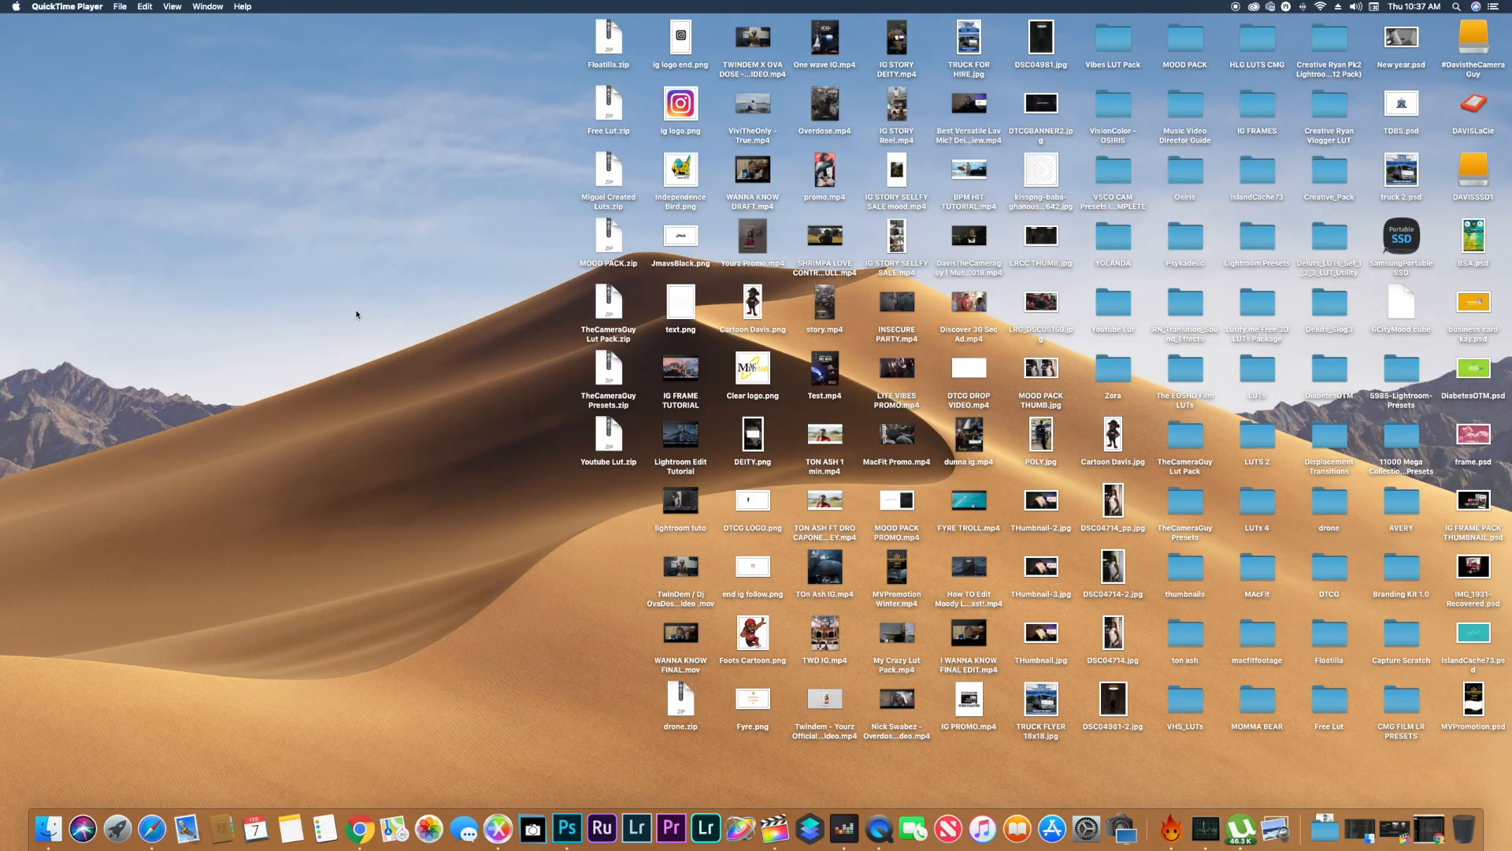
{"action": "mouse_move", "coordinate": [372, 327]}
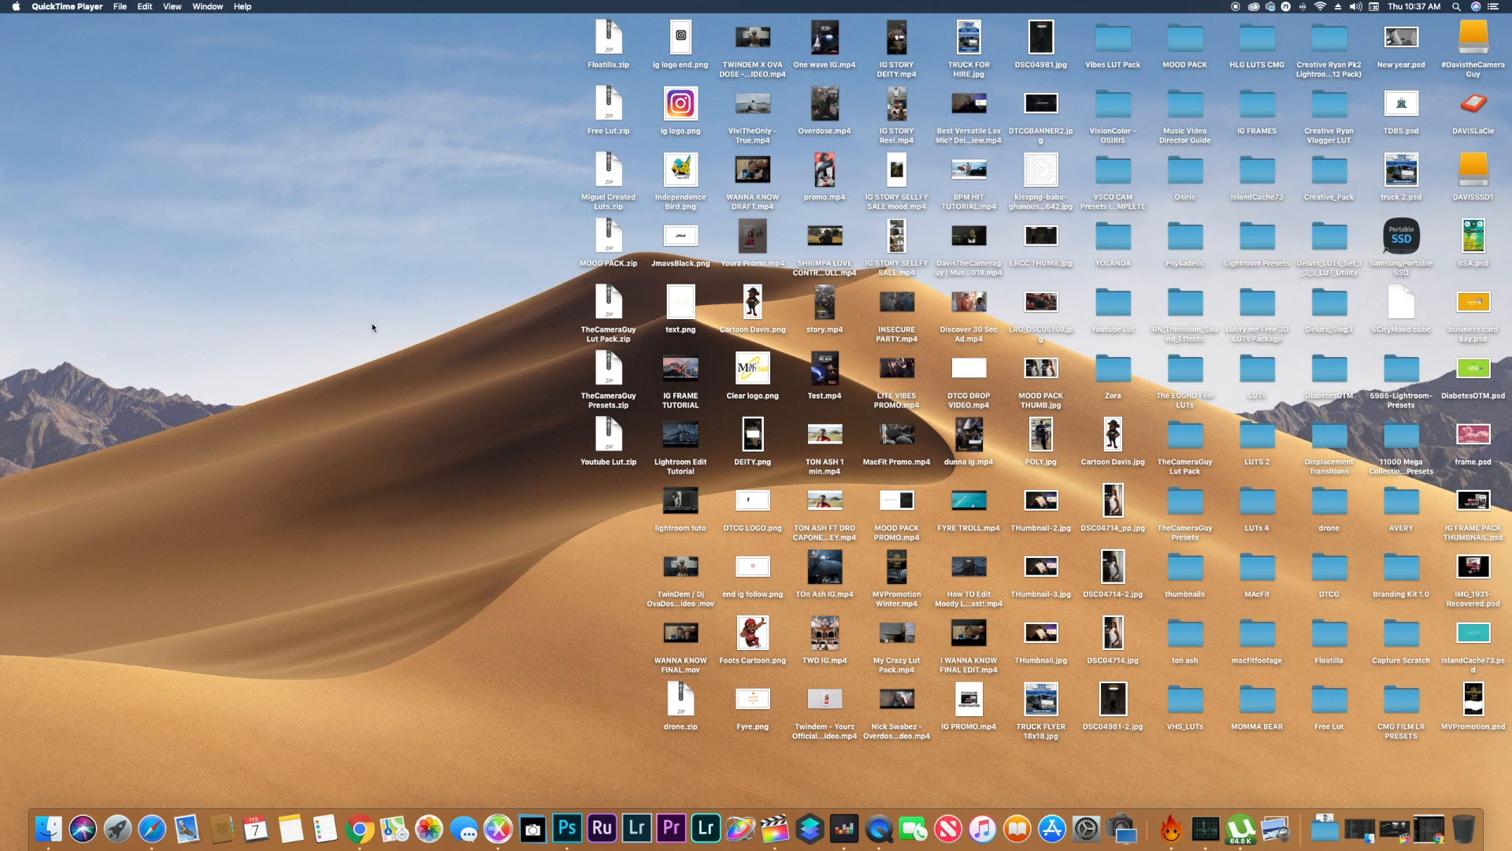
{"action": "mouse_move", "coordinate": [375, 370]}
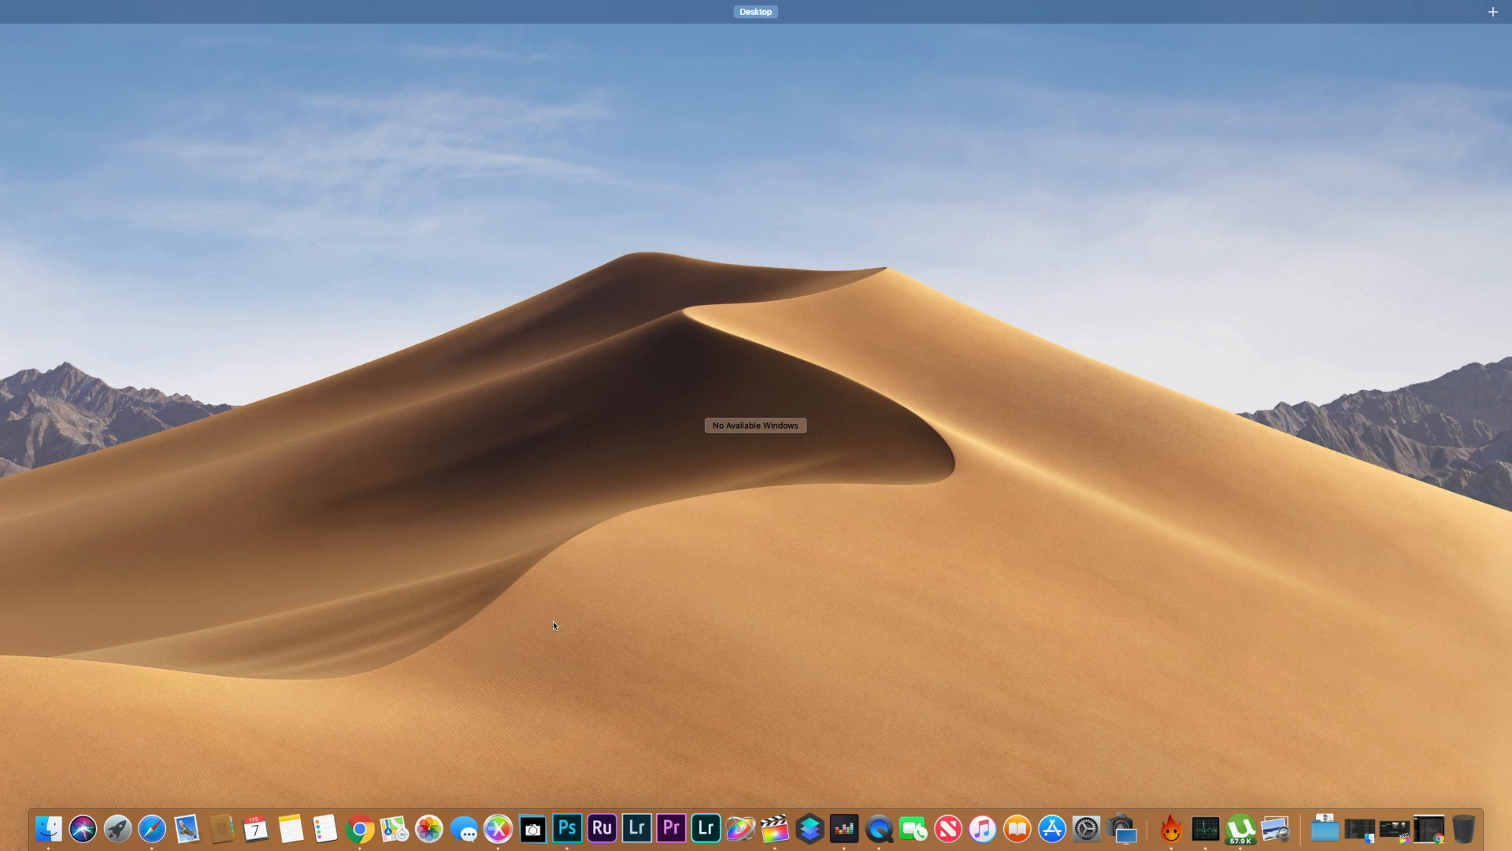
{"action": "mouse_move", "coordinate": [878, 827]}
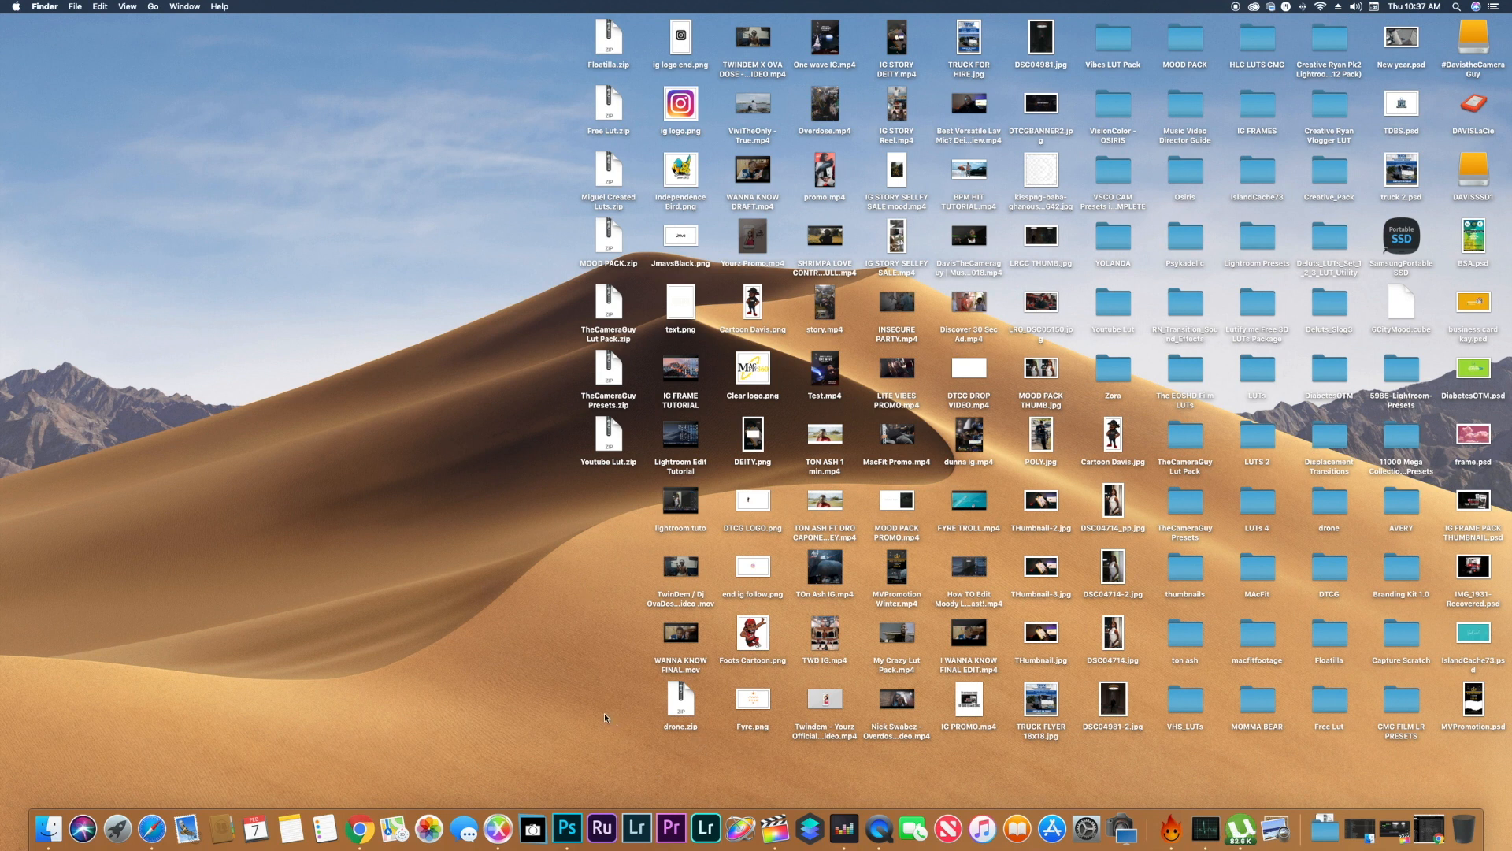
{"action": "mouse_move", "coordinate": [776, 827]}
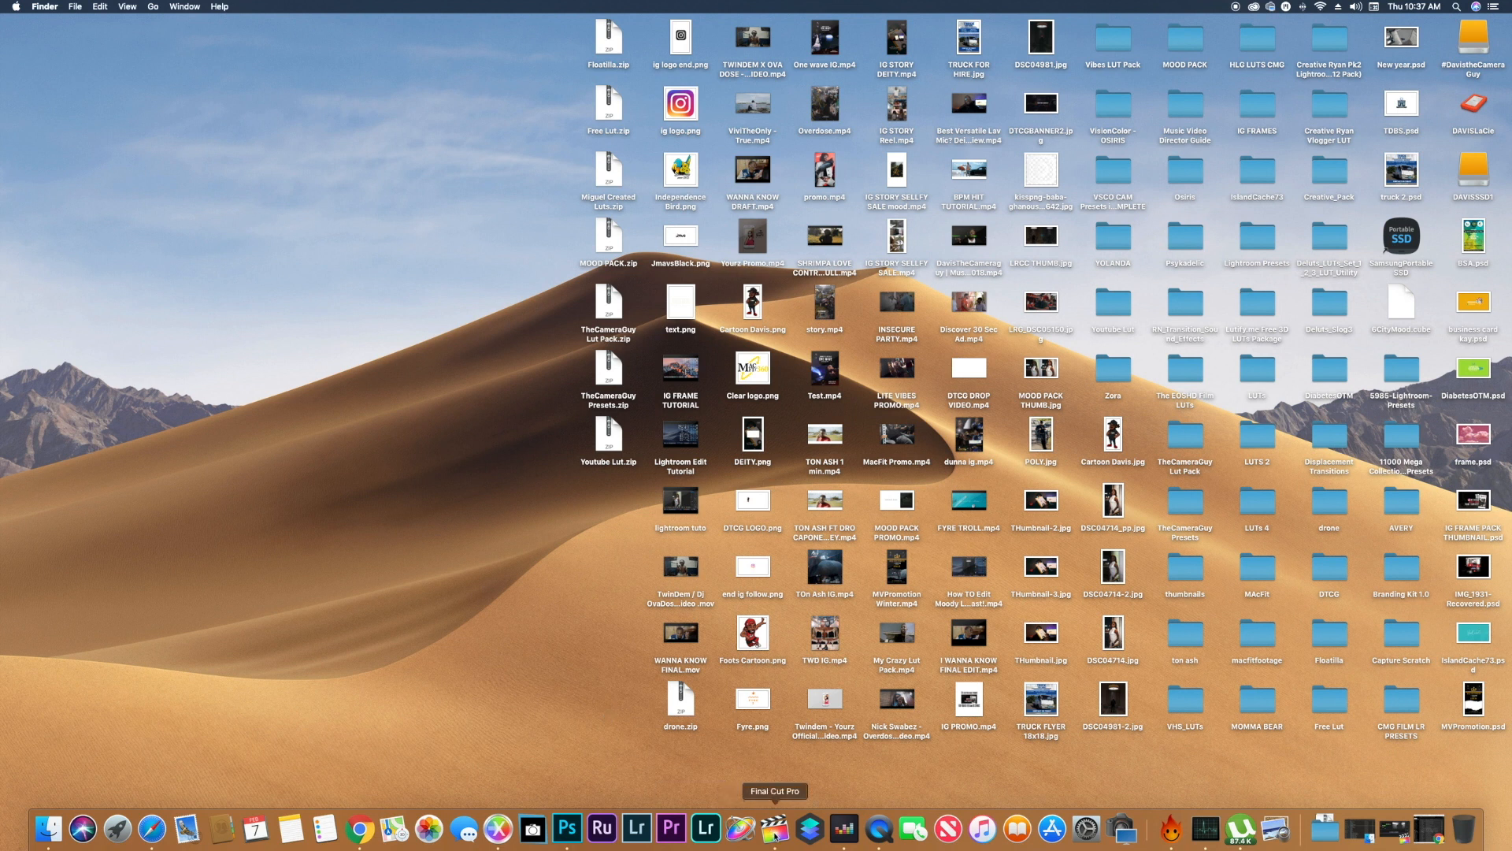
Bring Final Cut Pro forward, skim a few moments of the Bonez - Cant Lie clip, and select it in the timeline
{"action": "left_click", "coordinate": [775, 827]}
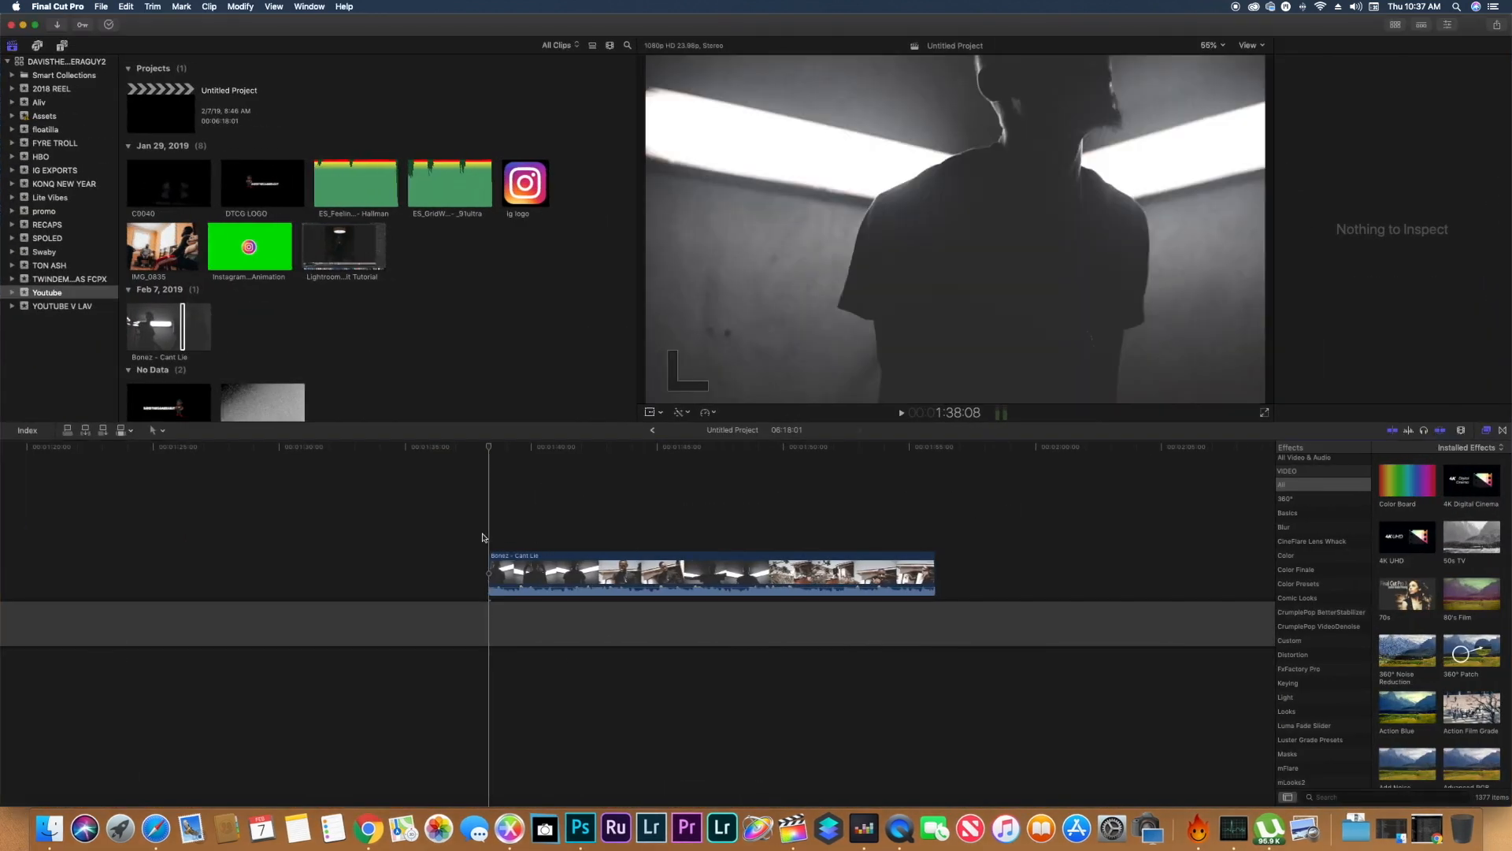
{"action": "left_click", "coordinate": [711, 574]}
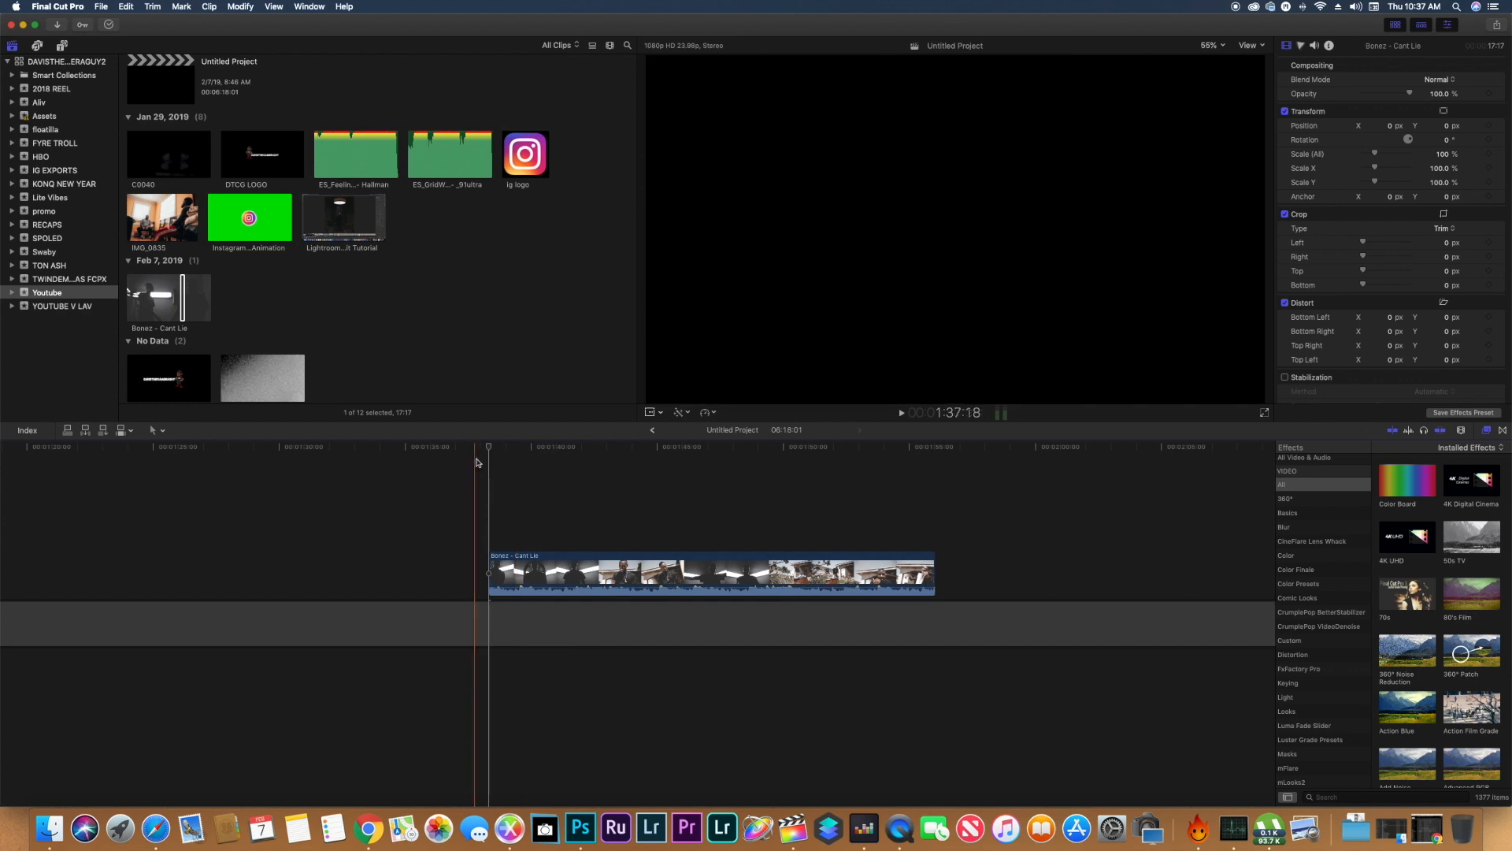
{"action": "left_click", "coordinate": [595, 446]}
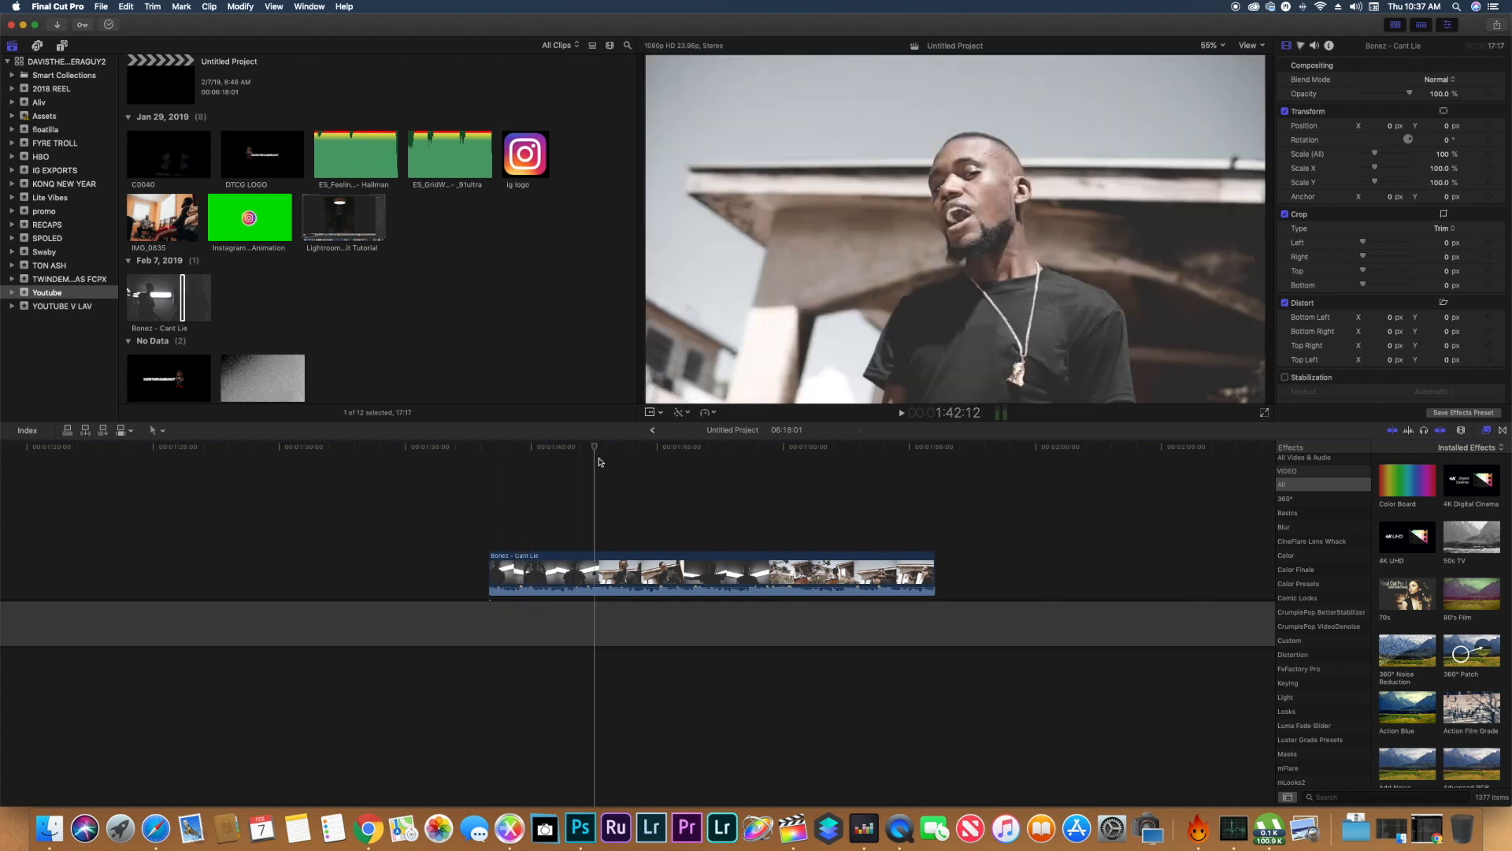
{"action": "left_click", "coordinate": [640, 446]}
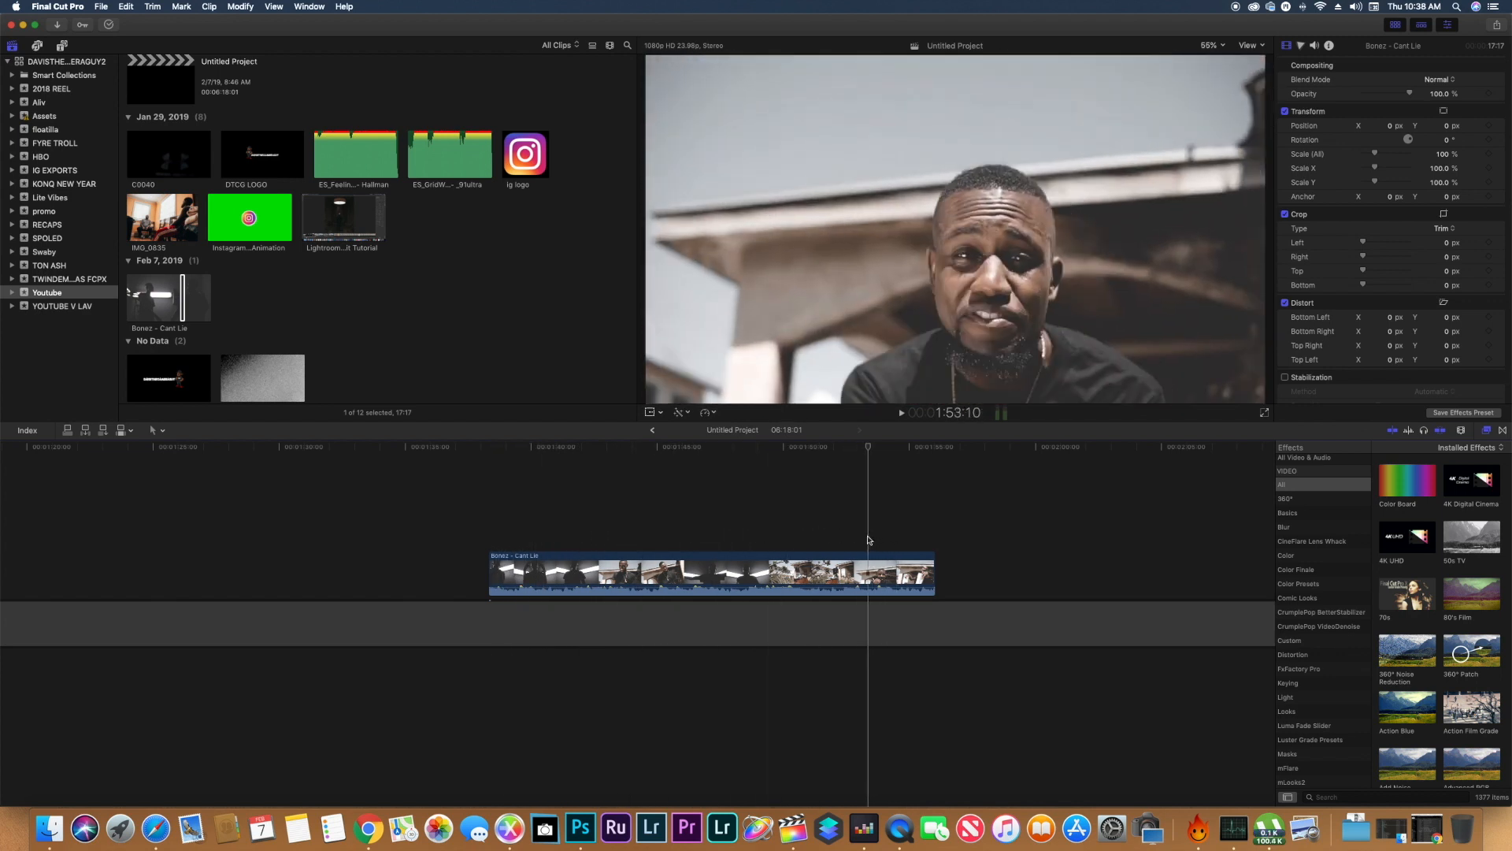
{"action": "left_click", "coordinate": [903, 446]}
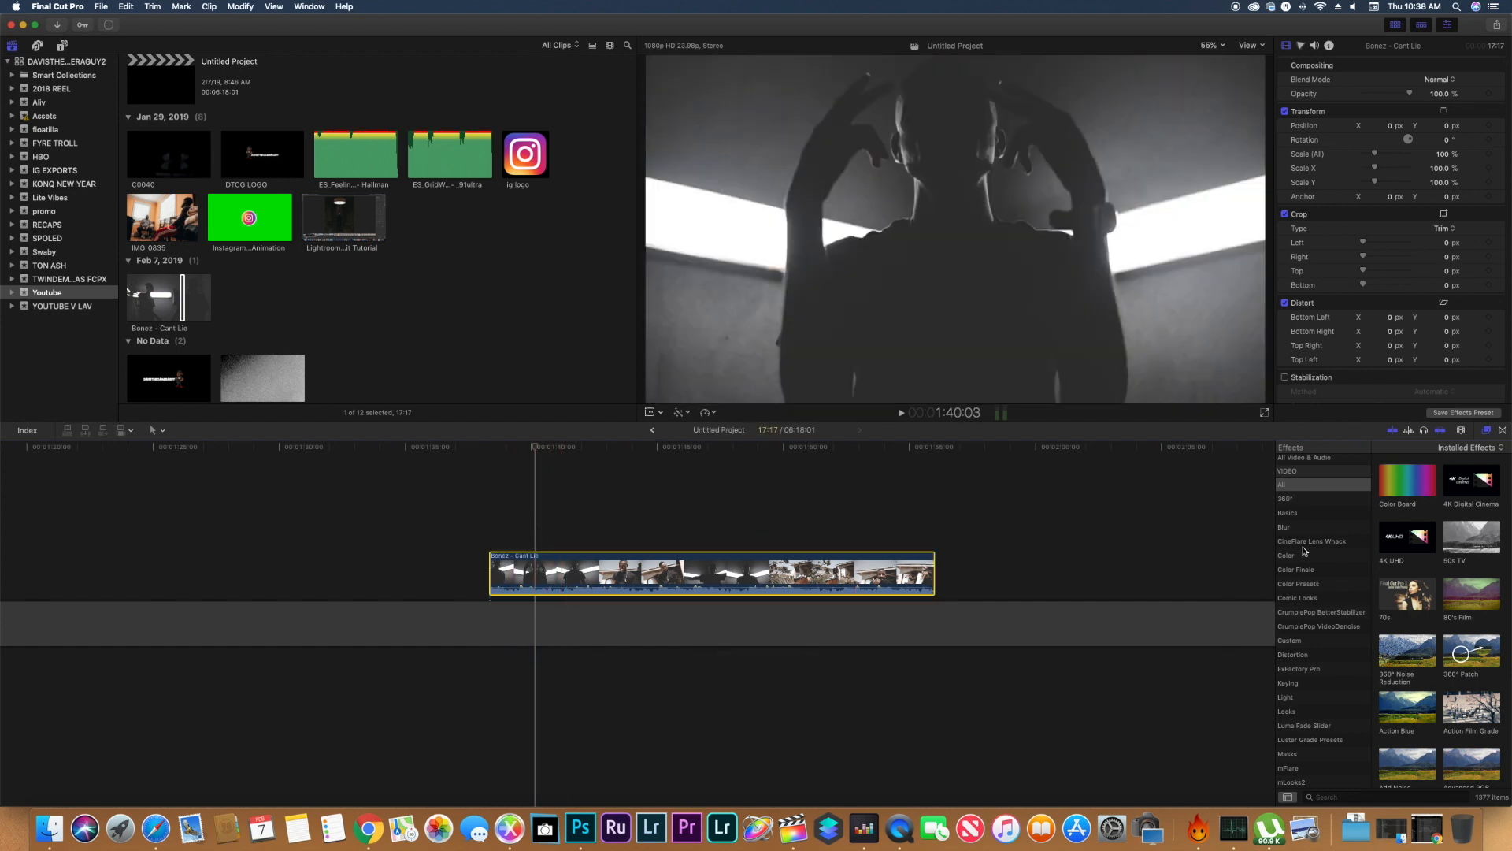
{"action": "mouse_move", "coordinate": [1308, 651]}
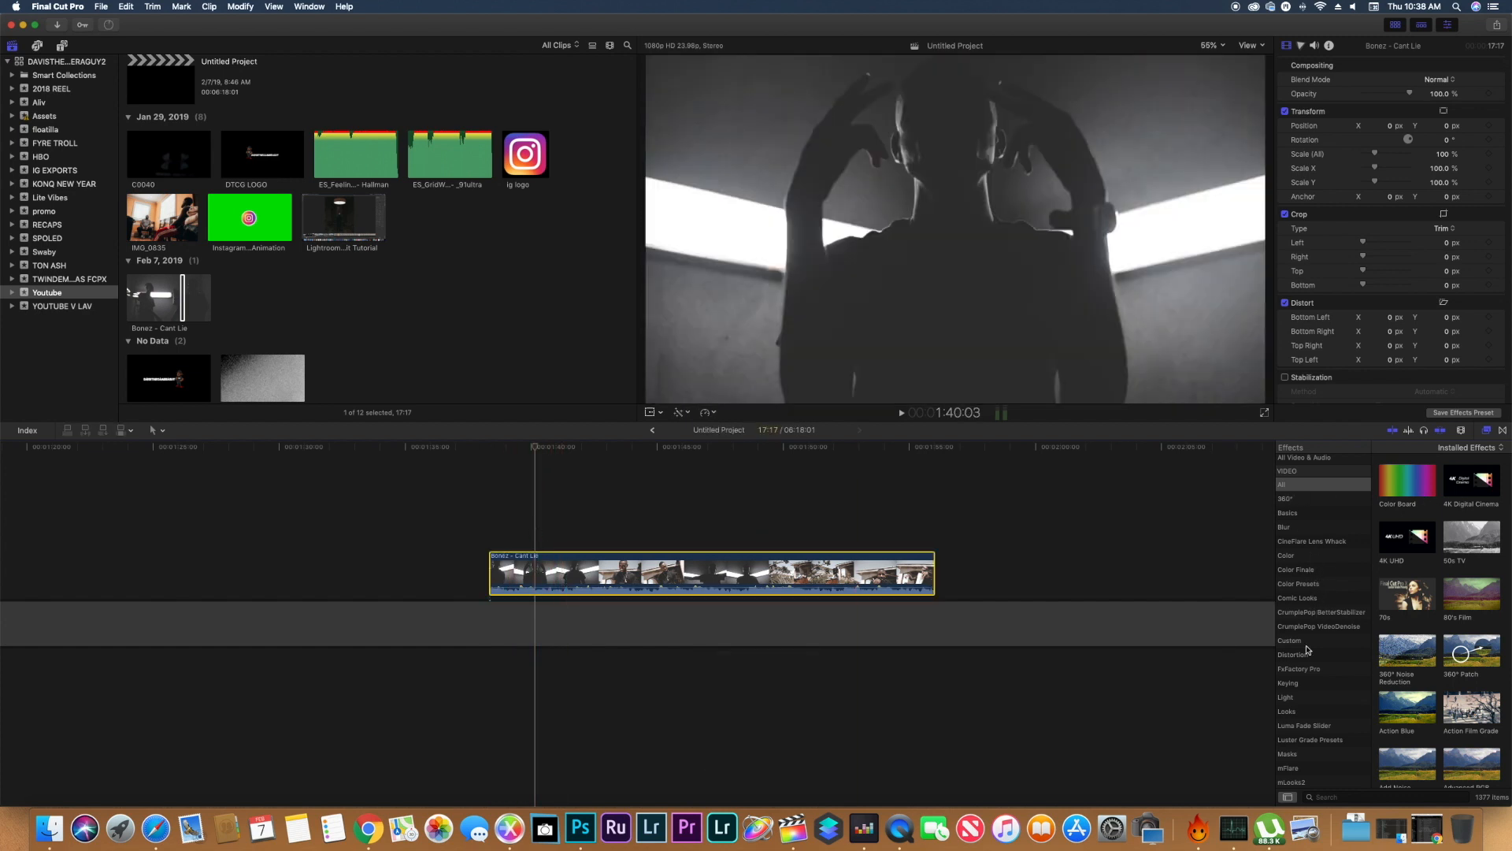
Show the Custom effects category listing Flicker, ColorFinale and Screen Pump
{"action": "left_click", "coordinate": [1290, 640]}
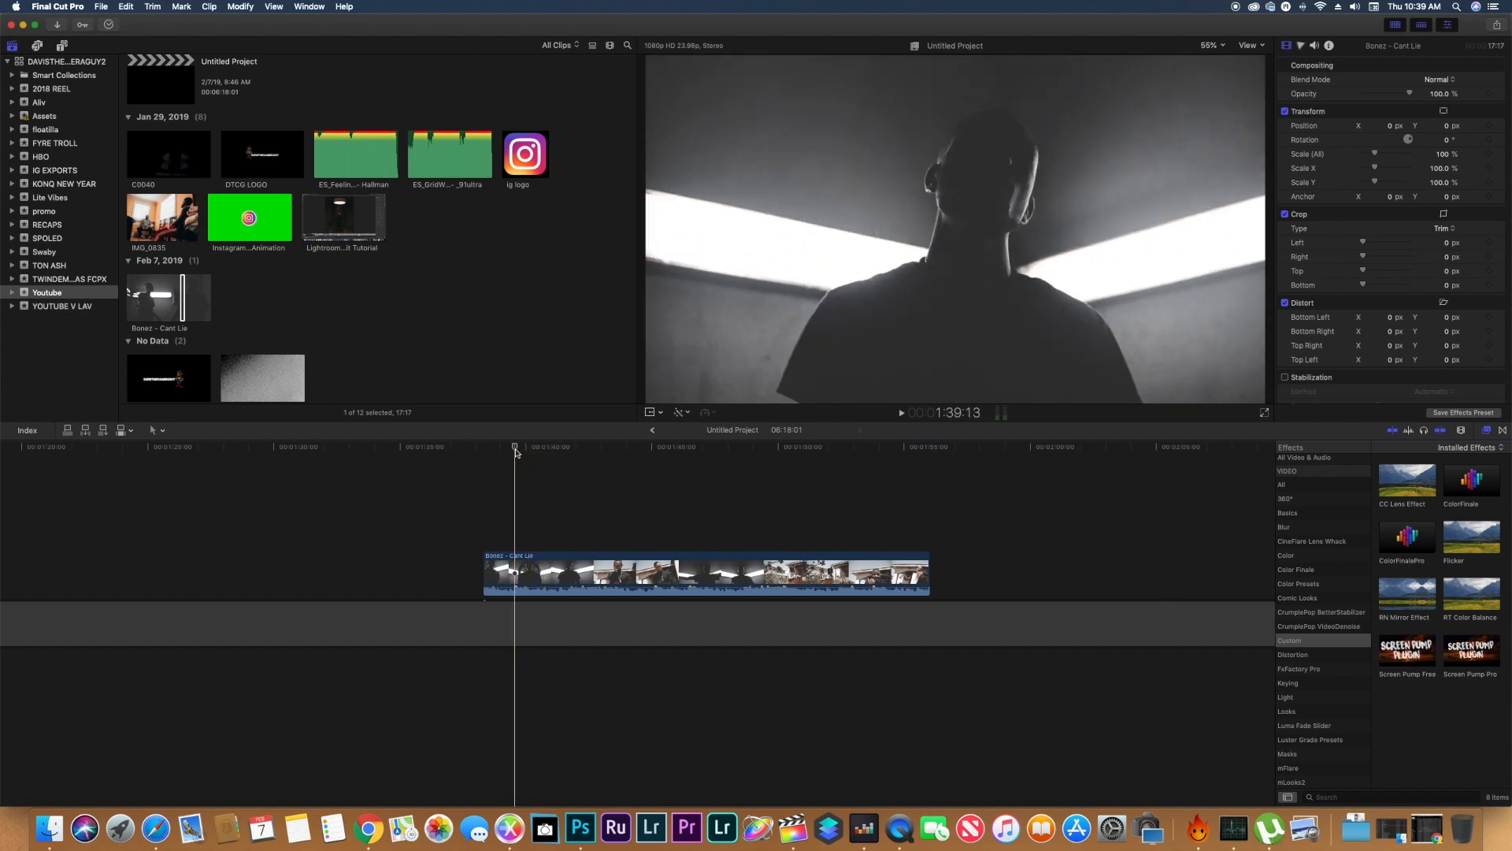
Place the playhead where the first blade cut of the short piece will go
{"action": "left_click", "coordinate": [899, 412]}
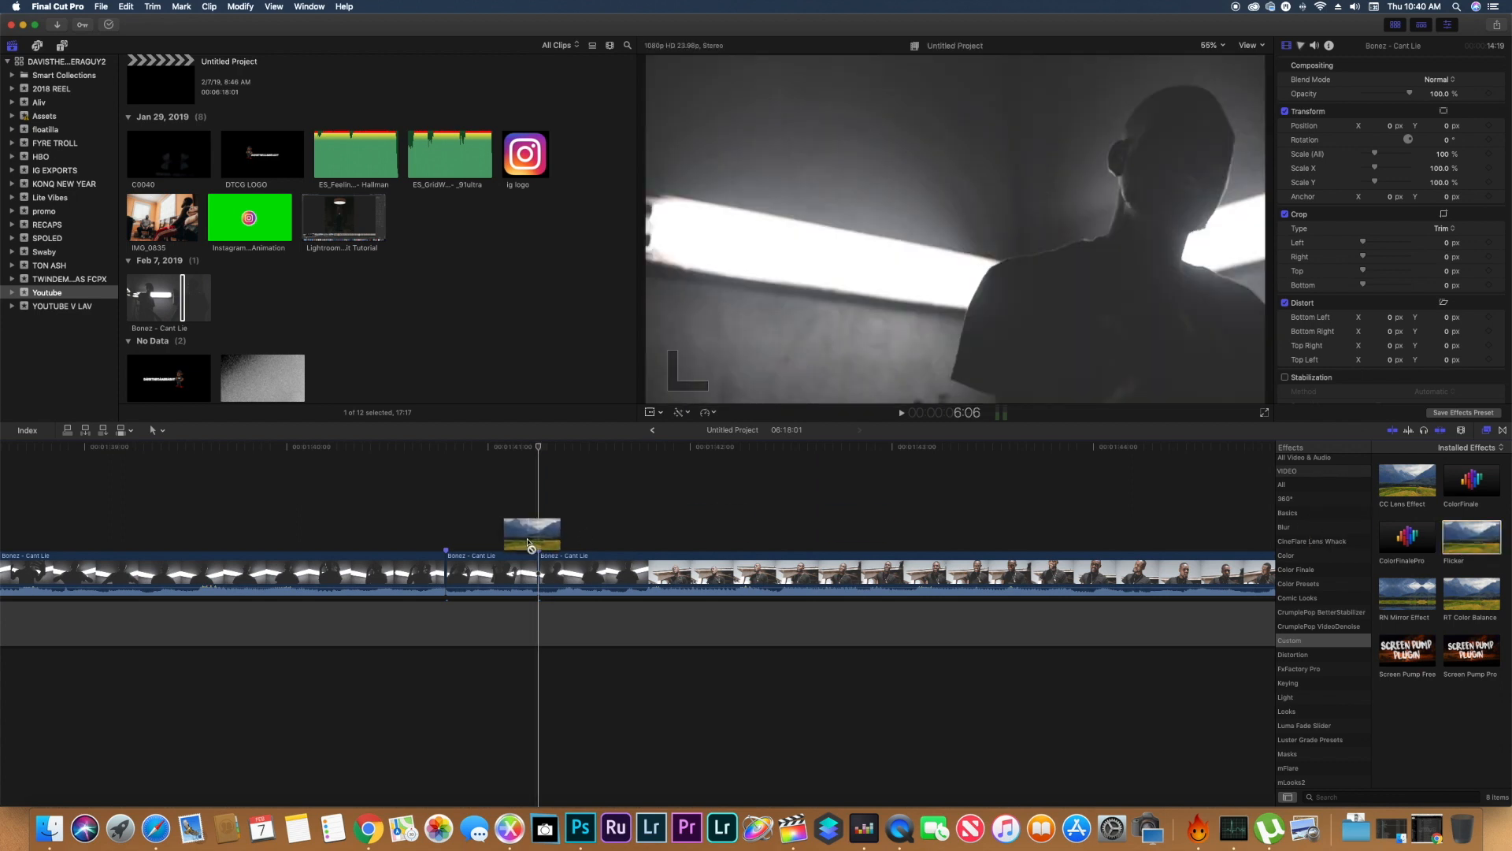
Drop Flicker onto the short segment, preview around it, and select it to reach its flicker amount of 73
{"action": "left_click", "coordinate": [471, 446]}
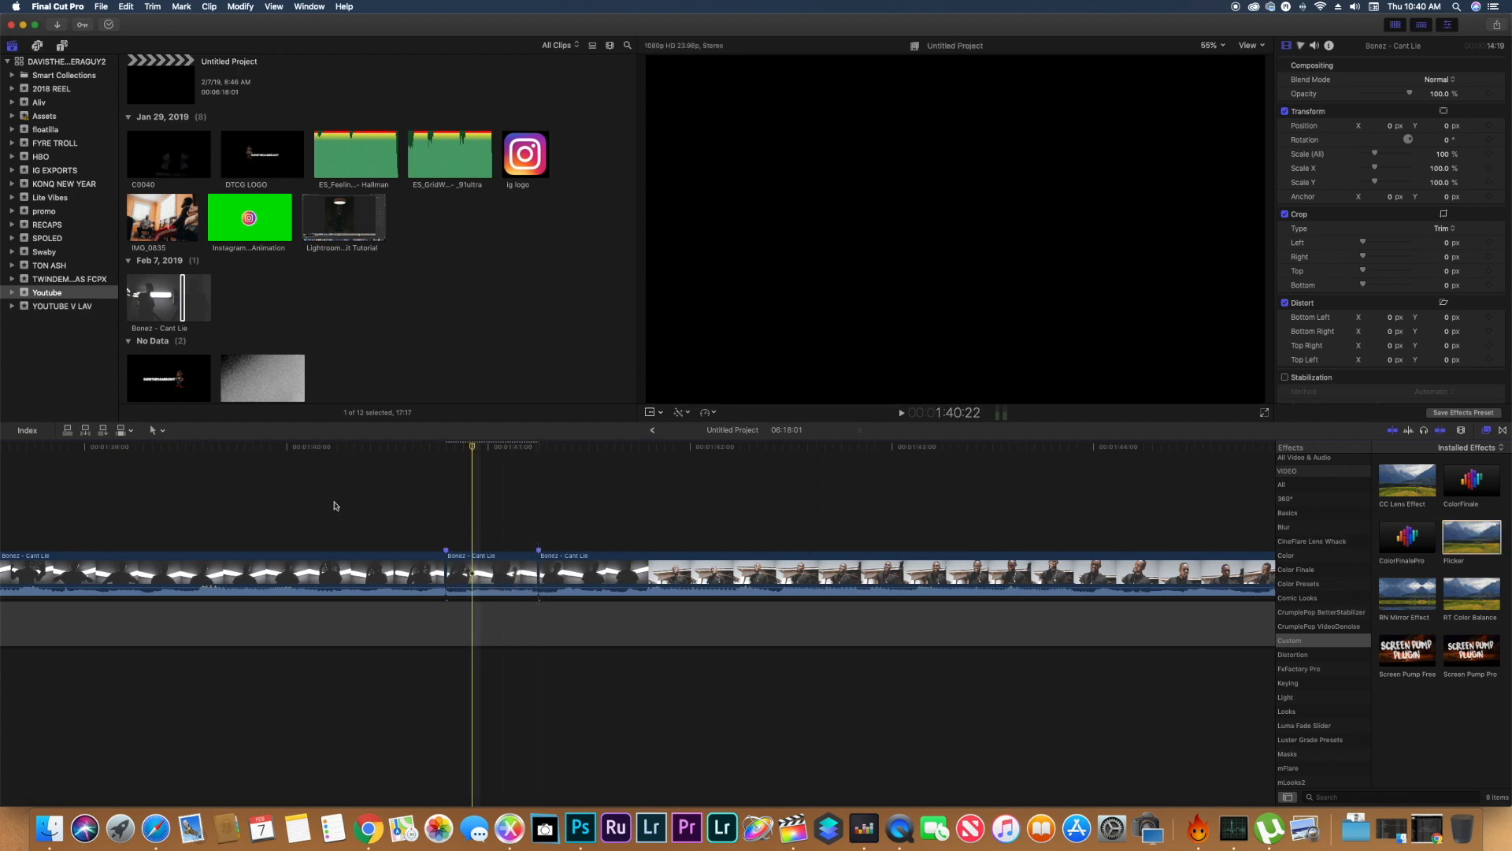
{"action": "left_click", "coordinate": [220, 446]}
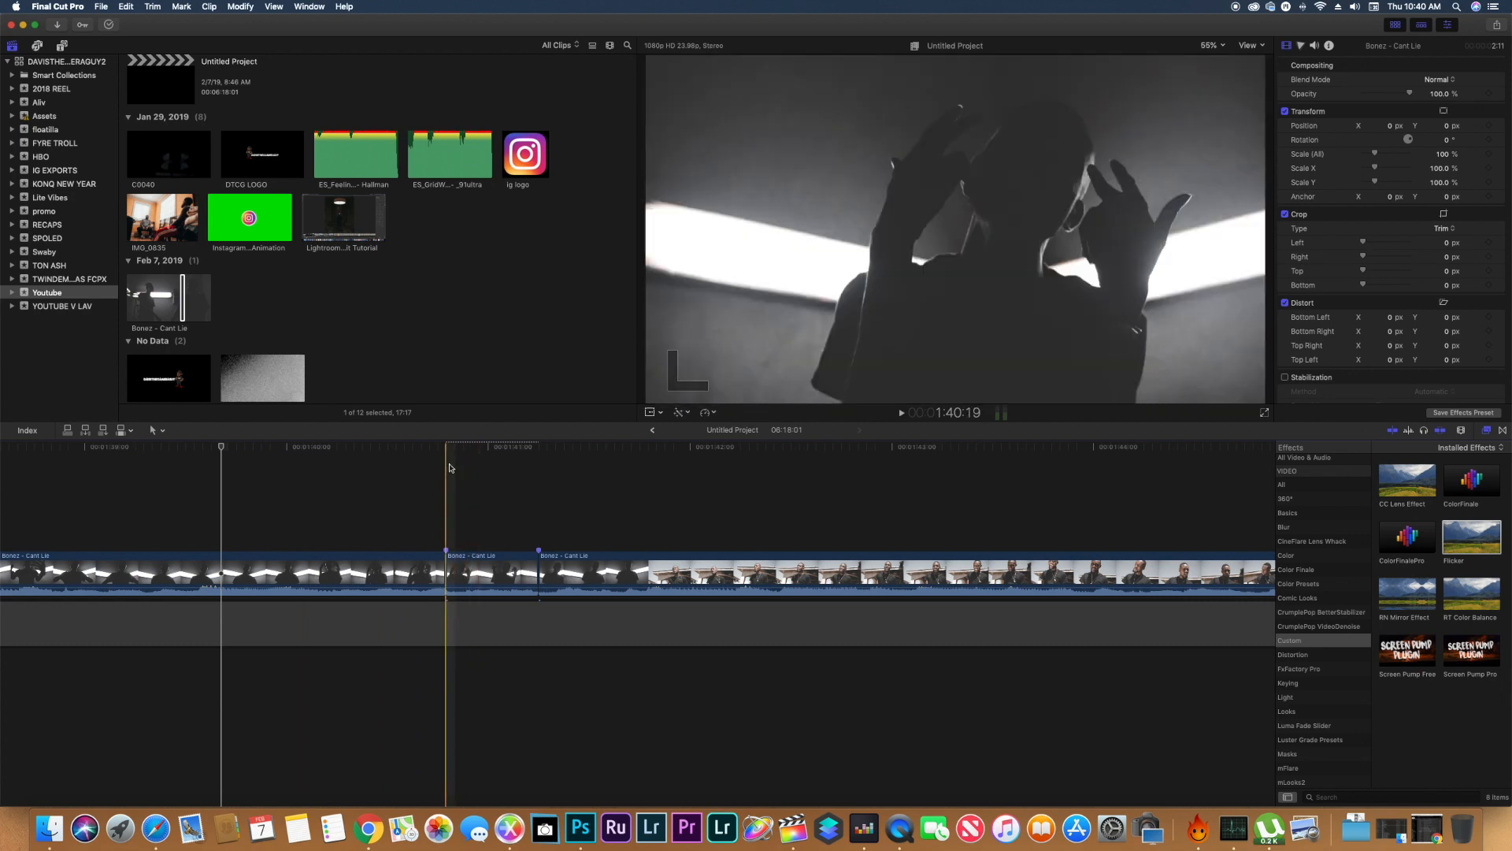
{"action": "left_click", "coordinate": [422, 446]}
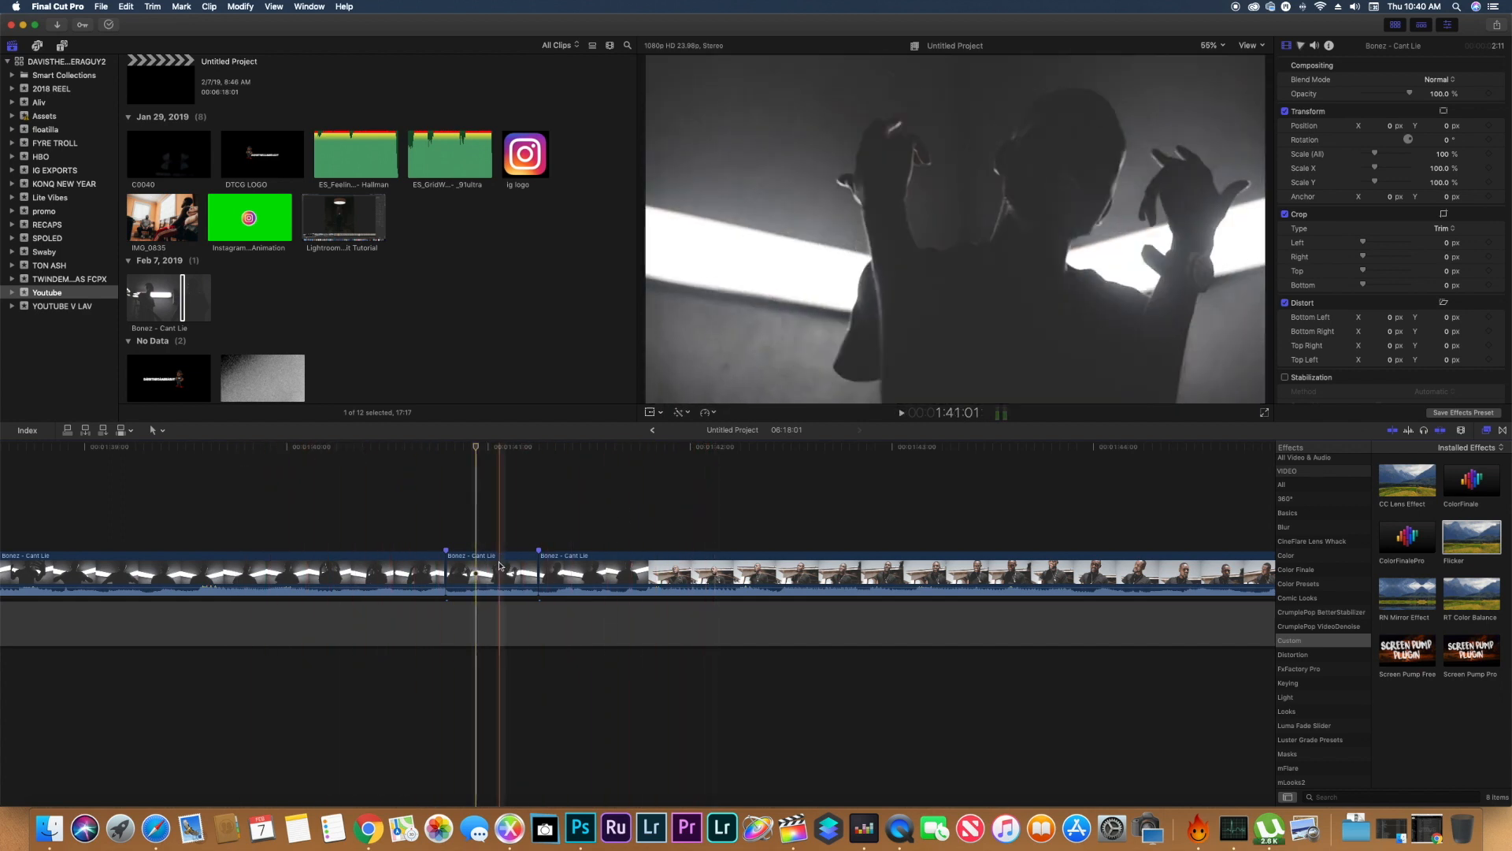
{"action": "left_click", "coordinate": [491, 573]}
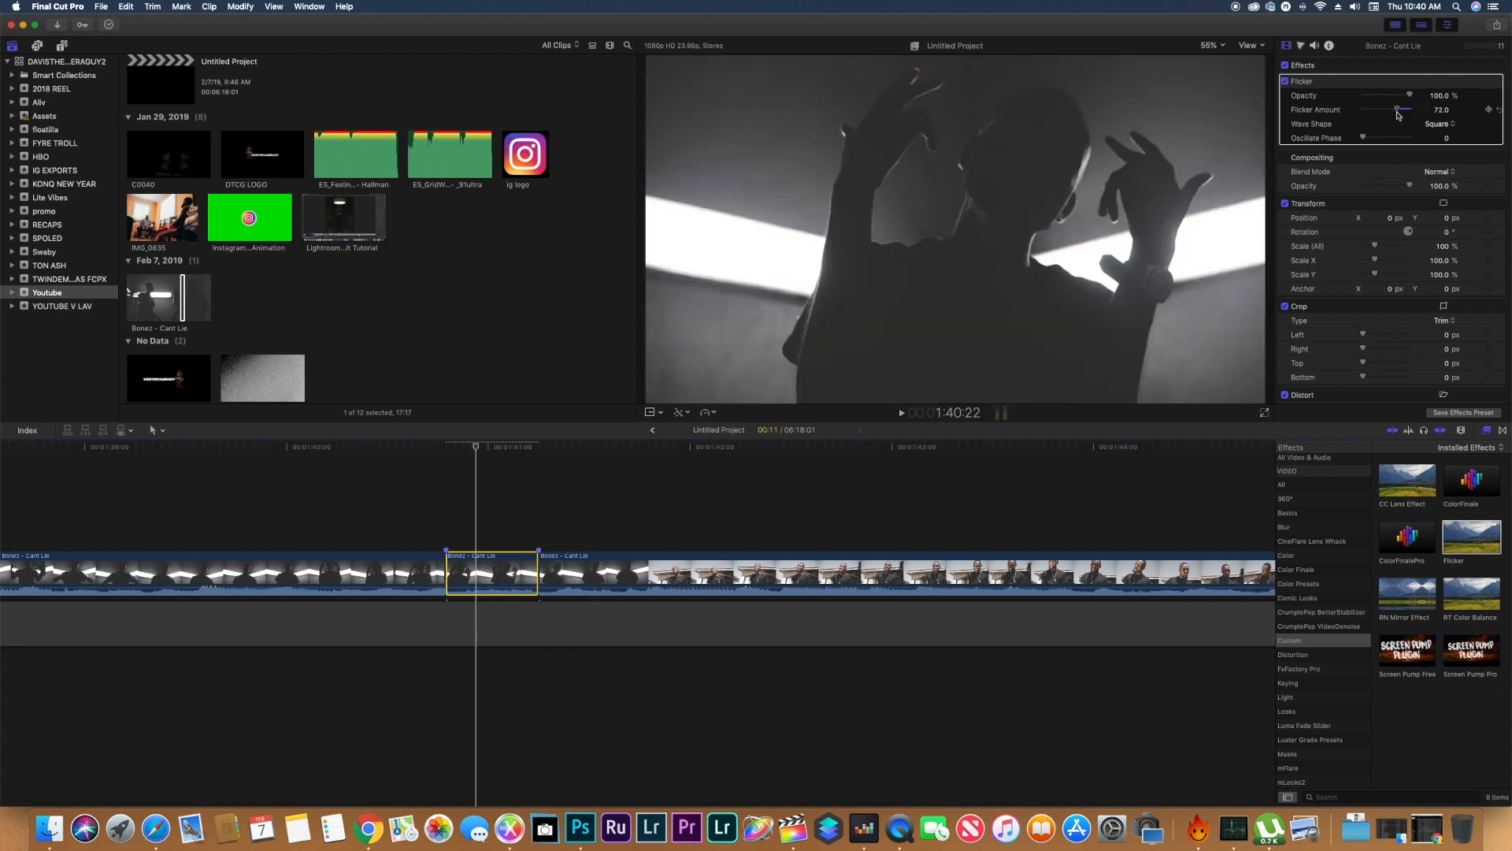
Choose Triangle as the Flicker wave shape in the Video Inspector
{"action": "left_click", "coordinate": [1439, 123]}
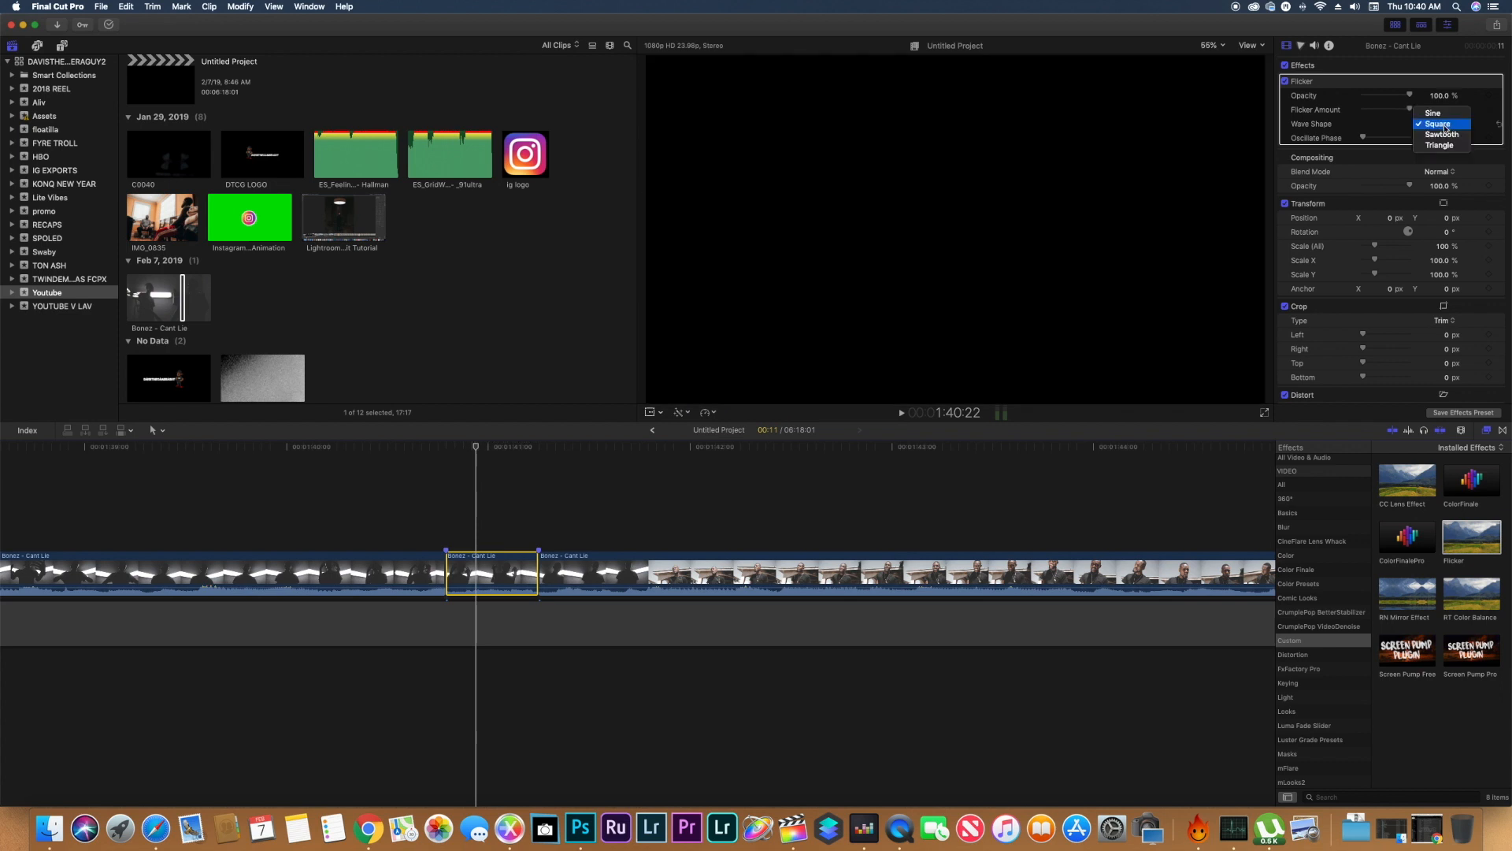
{"action": "mouse_move", "coordinate": [1441, 145]}
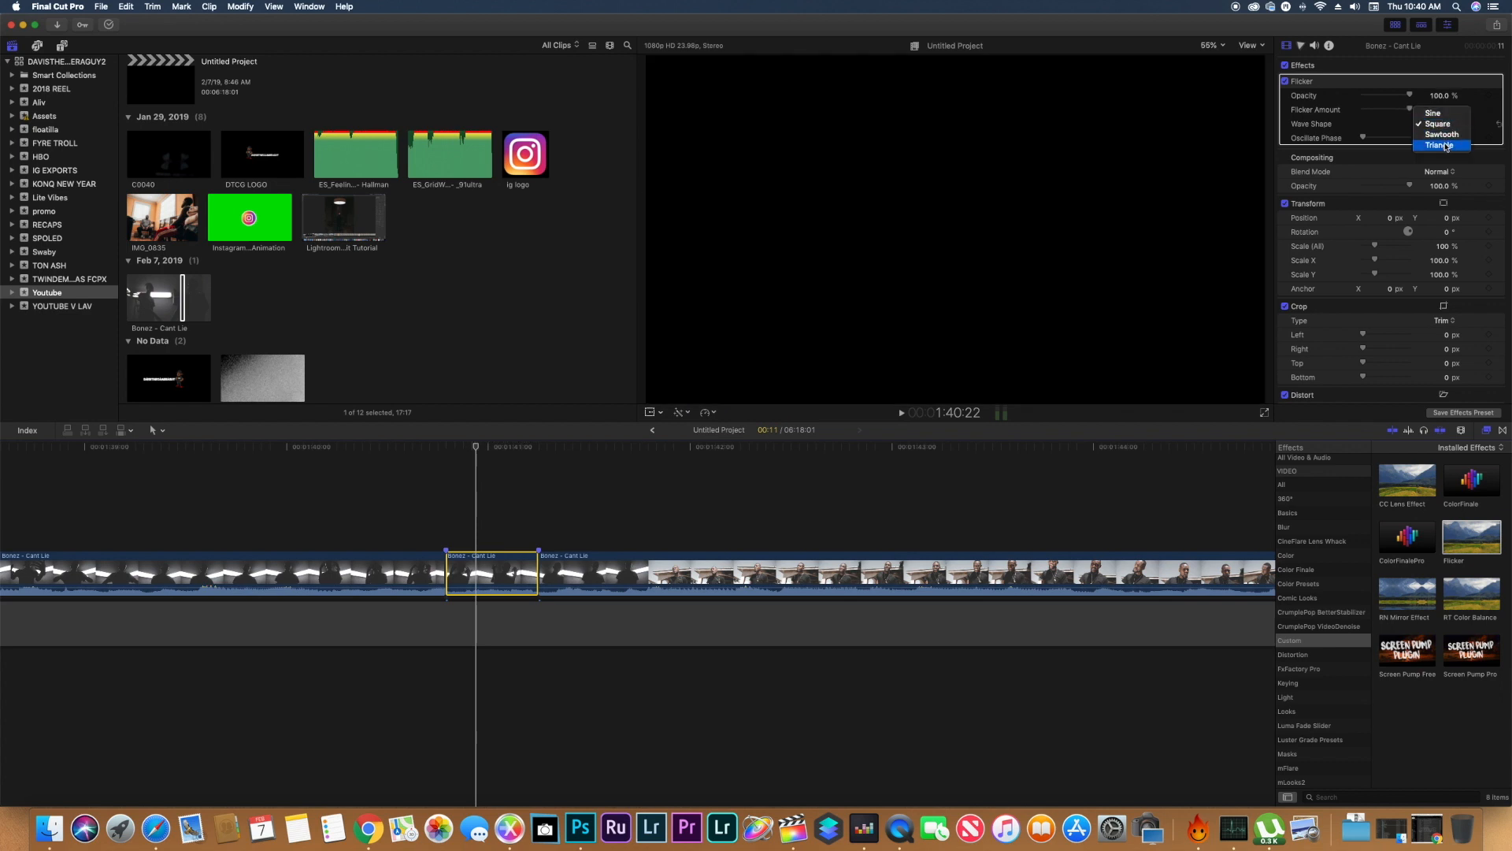
{"action": "left_click", "coordinate": [1440, 147]}
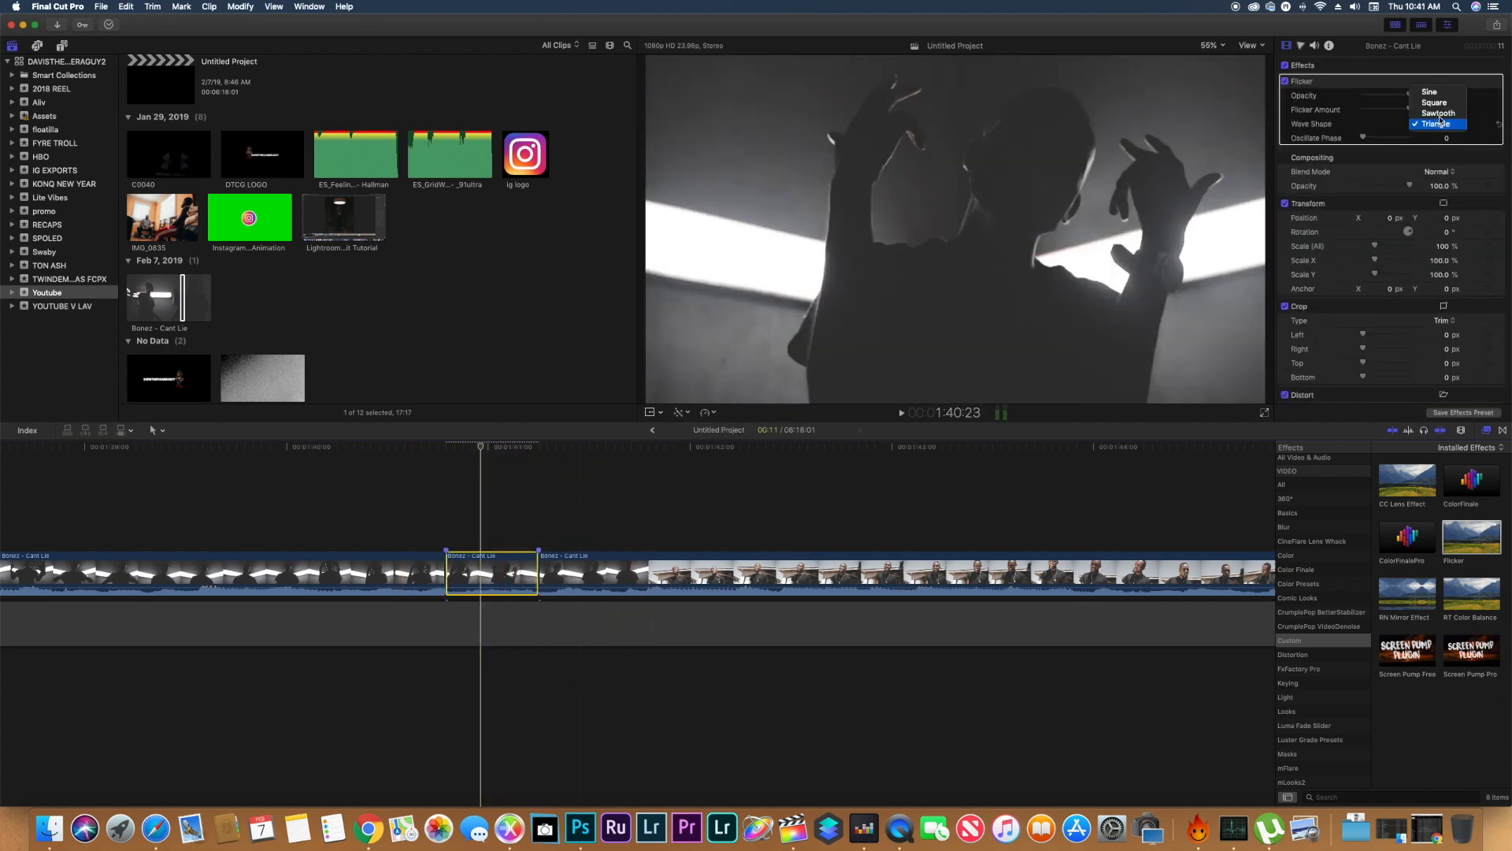
{"action": "left_click", "coordinate": [1434, 102]}
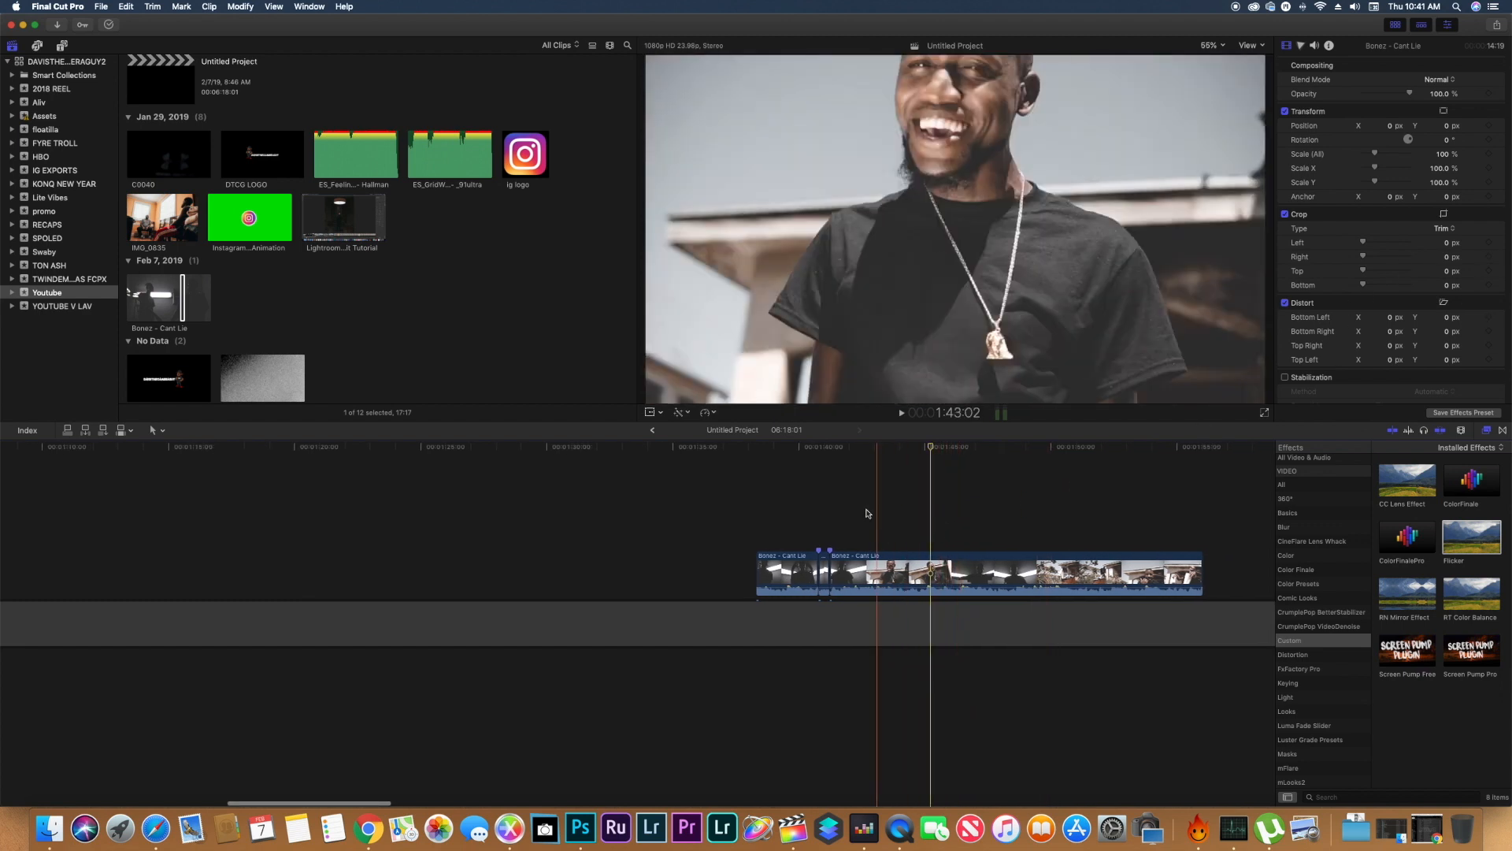
{"action": "left_click", "coordinate": [818, 536]}
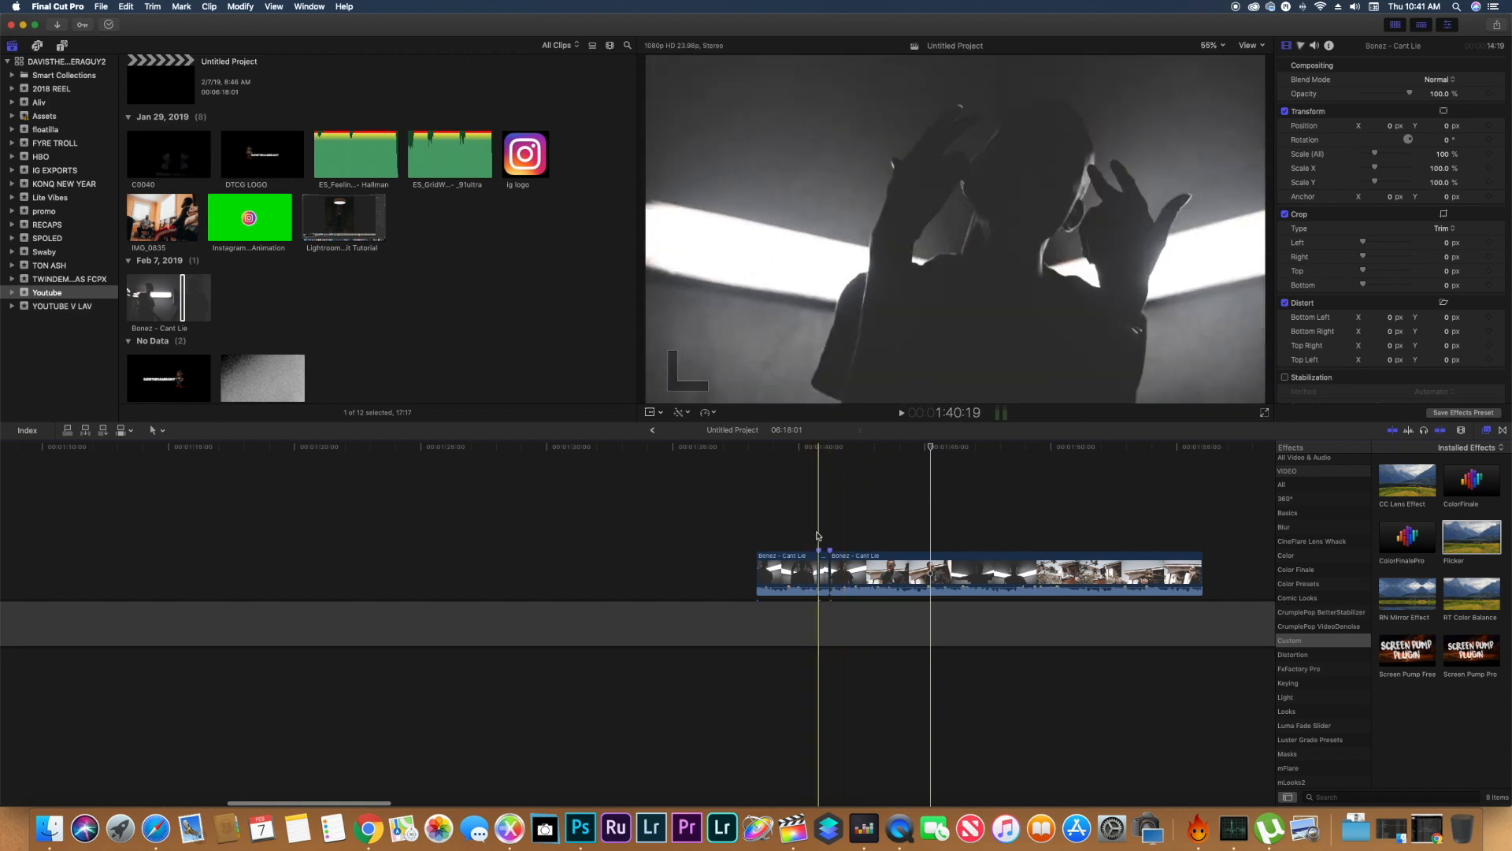